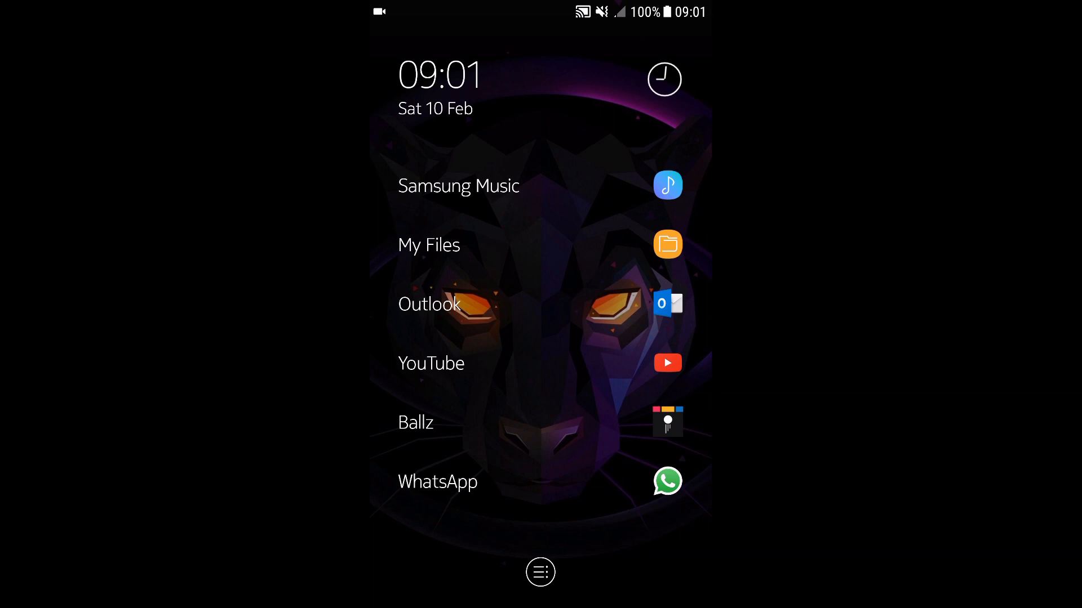
- Locate the misspelled 'Jaden Smiht - Icon' track in Samsung Music and switch to My Files
{"action": "left_click", "coordinate": [459, 186]}
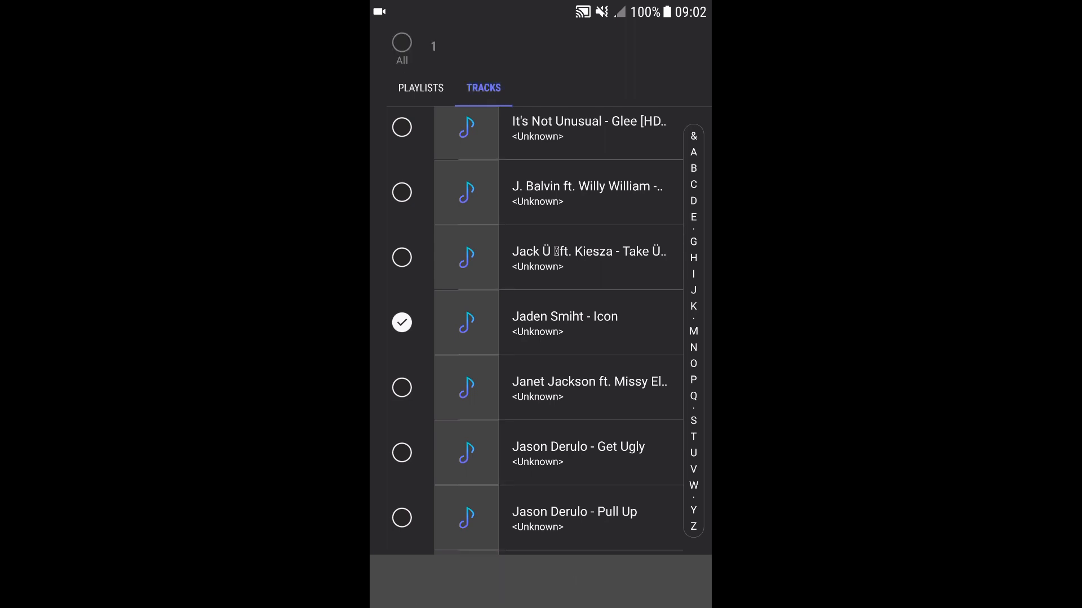
{"action": "left_click", "coordinate": [402, 323]}
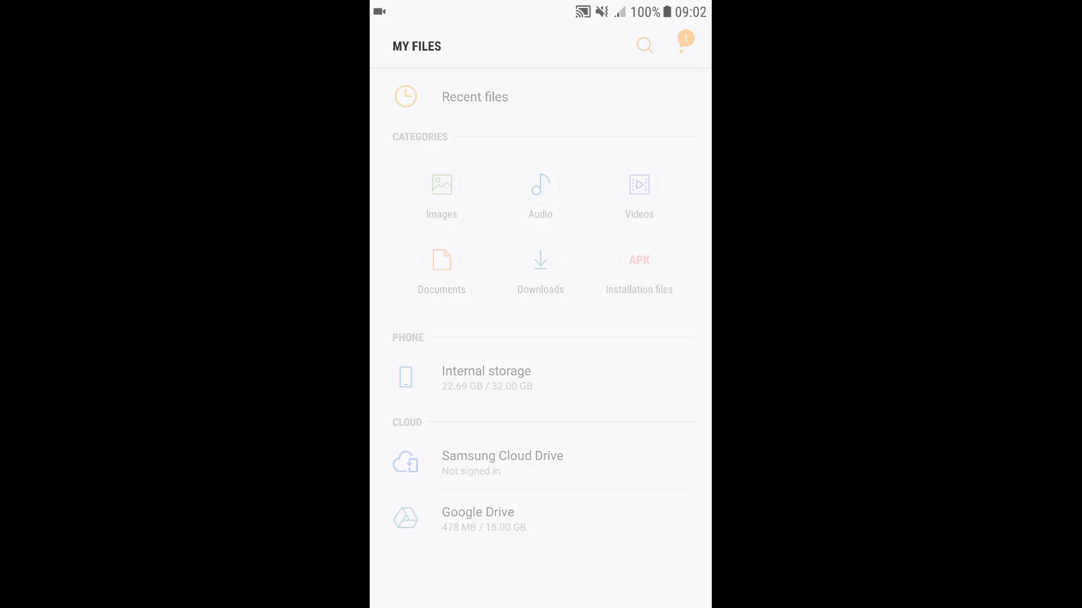
- Browse internal storage, check the Samsung Music folder, then reach the Download folder
{"action": "left_click", "coordinate": [487, 371]}
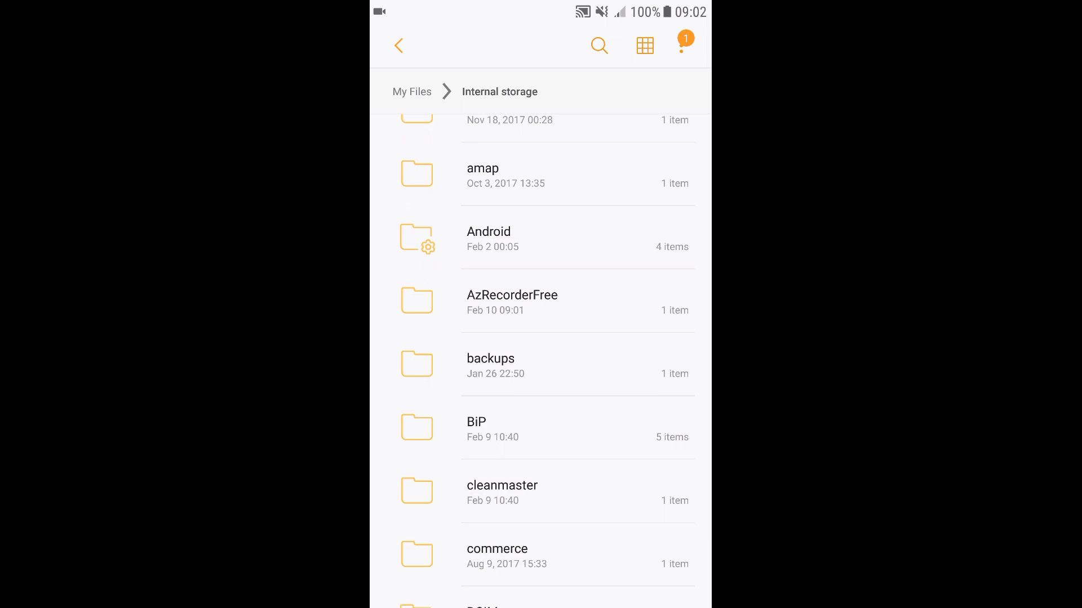
{"action": "scroll", "scroll_direction": "down", "scroll_amount": 3}
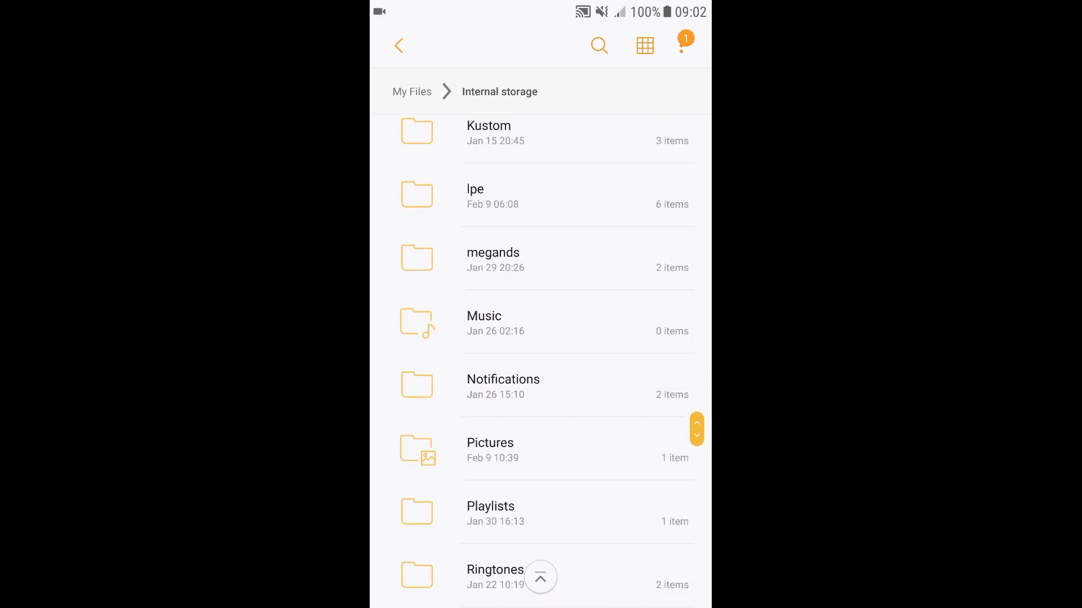
{"action": "left_click", "coordinate": [490, 130]}
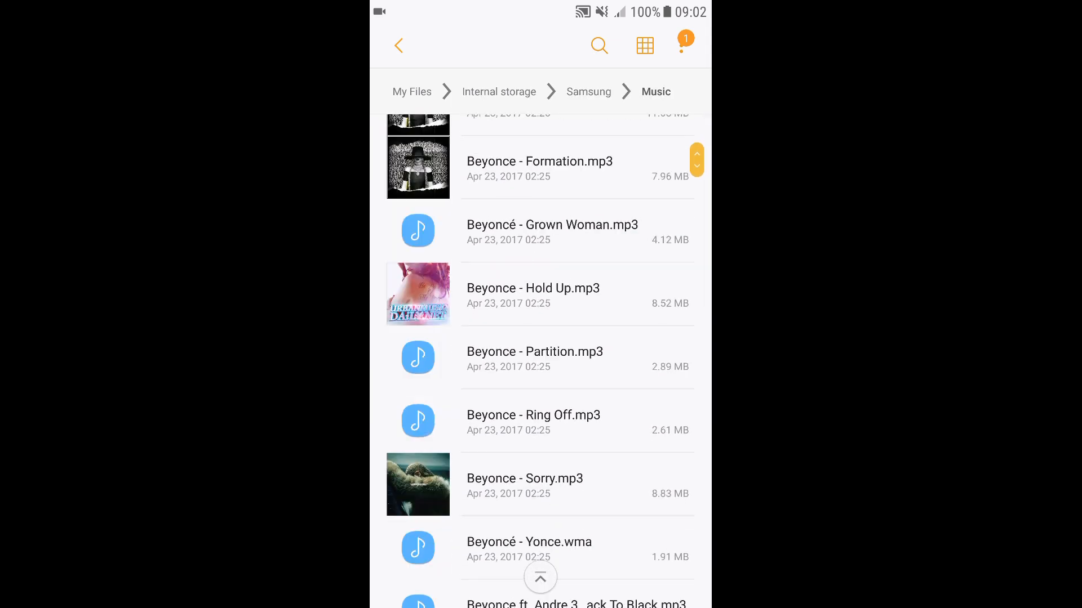
{"action": "scroll", "scroll_direction": "down", "scroll_amount": 3}
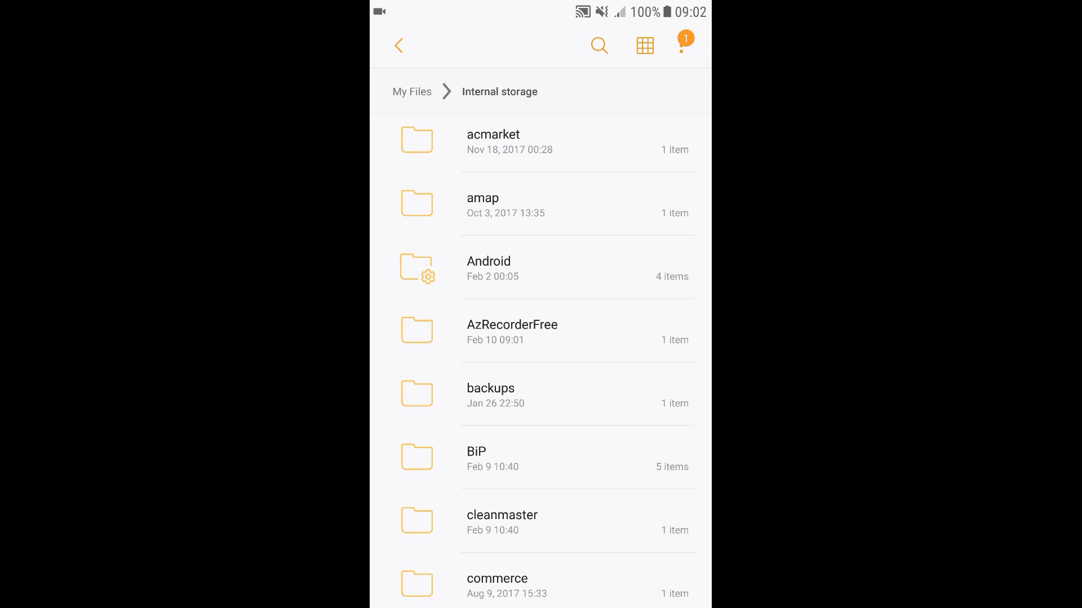
{"action": "scroll", "scroll_direction": "down", "scroll_amount": 3}
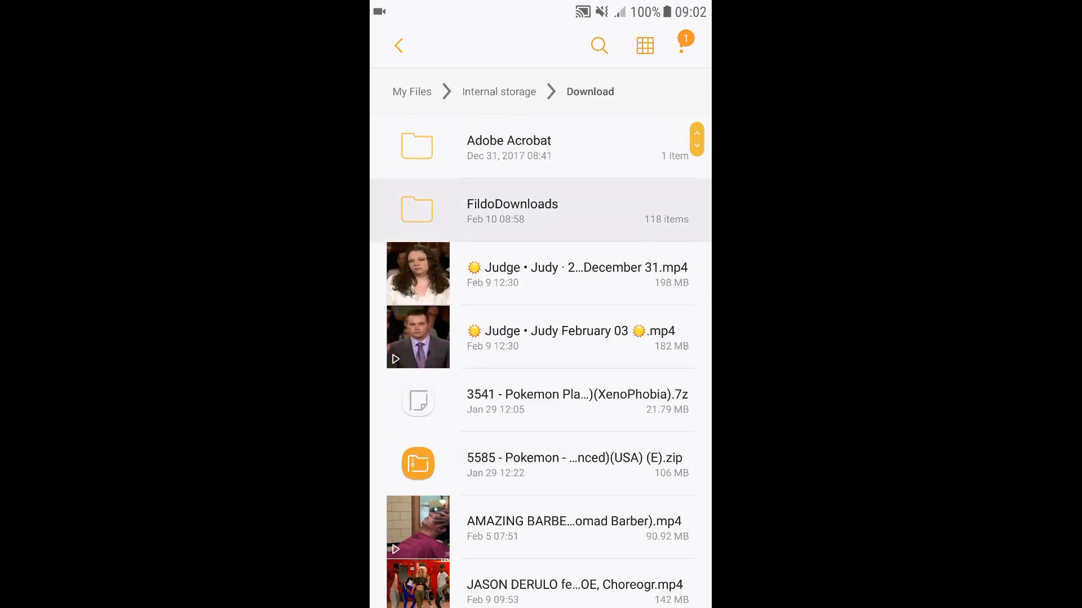
- Select 'Jaden Smiht - Icon.mp3' inside FildoDownloads and bring up its more-actions menu
{"action": "left_click", "coordinate": [512, 211]}
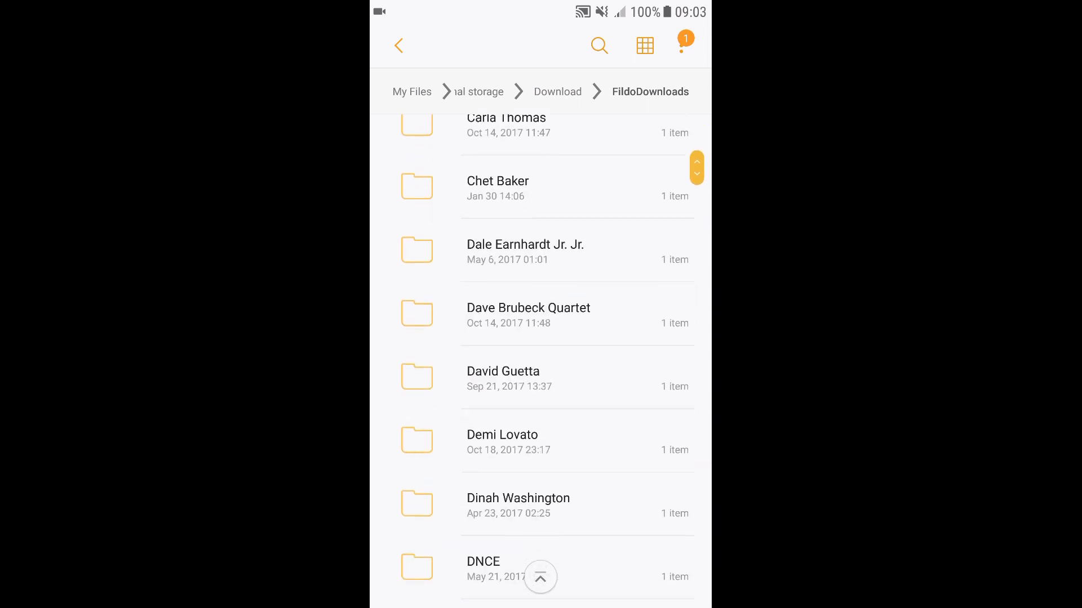
{"action": "scroll", "scroll_direction": "down", "scroll_amount": 3}
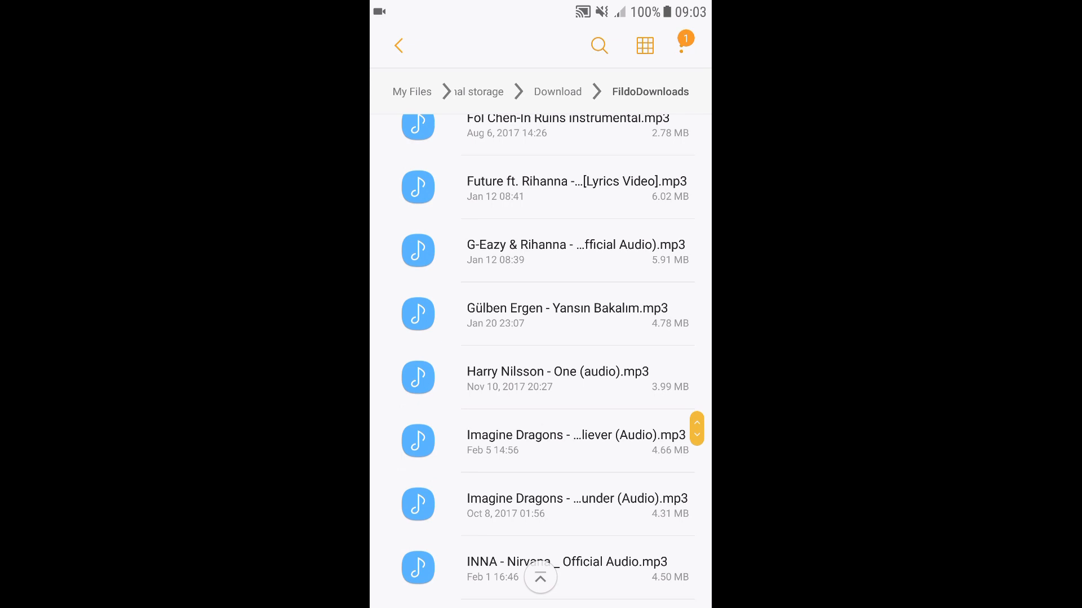
{"action": "scroll", "scroll_direction": "down", "scroll_amount": 3}
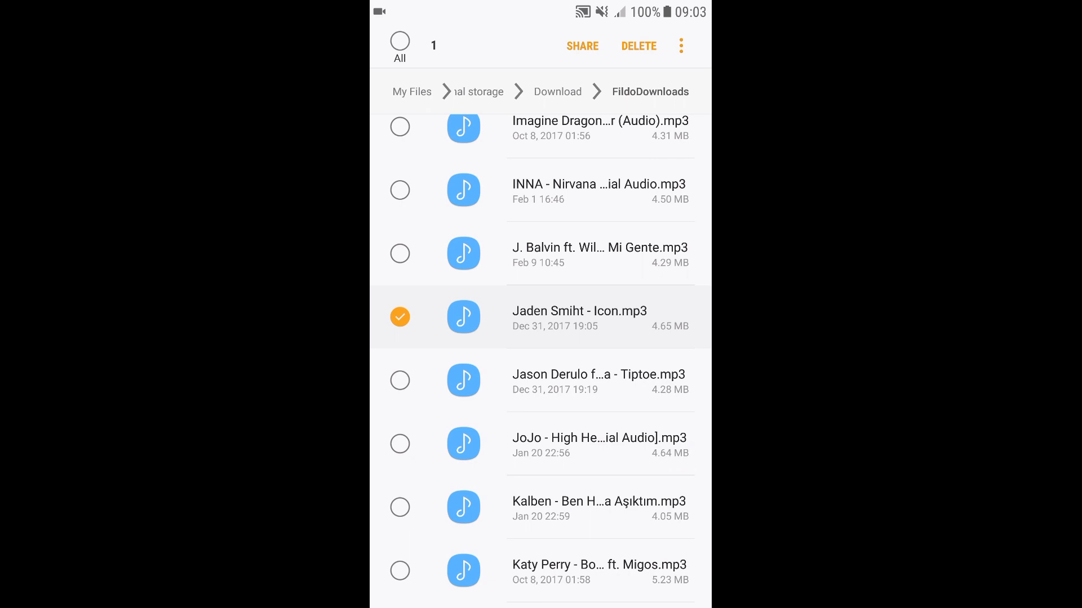
{"action": "left_click", "coordinate": [681, 45]}
{"action": "type", "text": "Jaden Smith - Icon.mp3"}
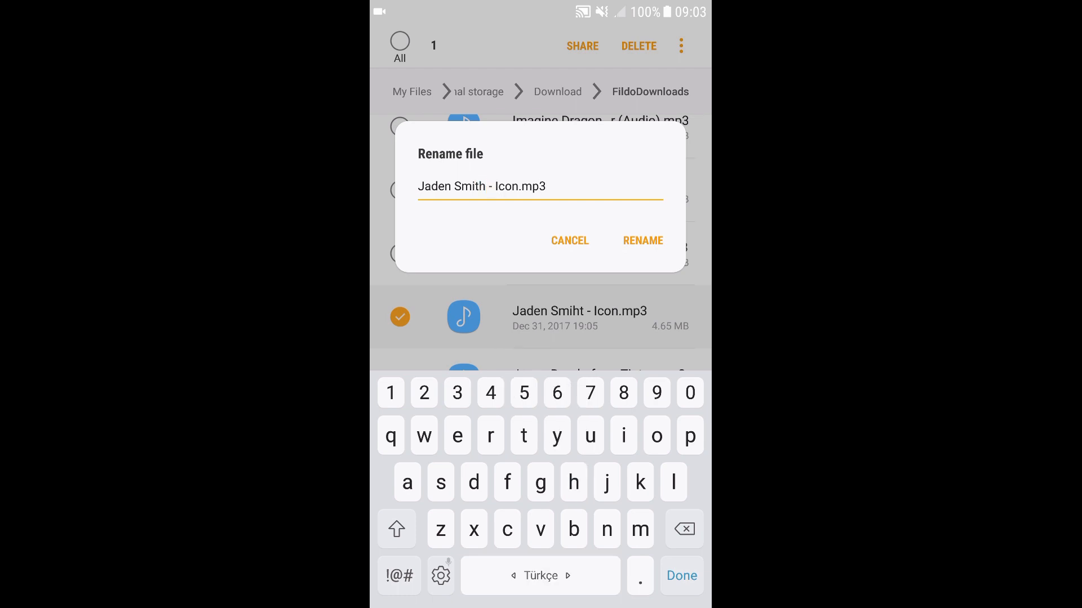
- Confirm the corrected file name 'Jaden Smith - Icon.mp3'
{"action": "left_click", "coordinate": [641, 241]}
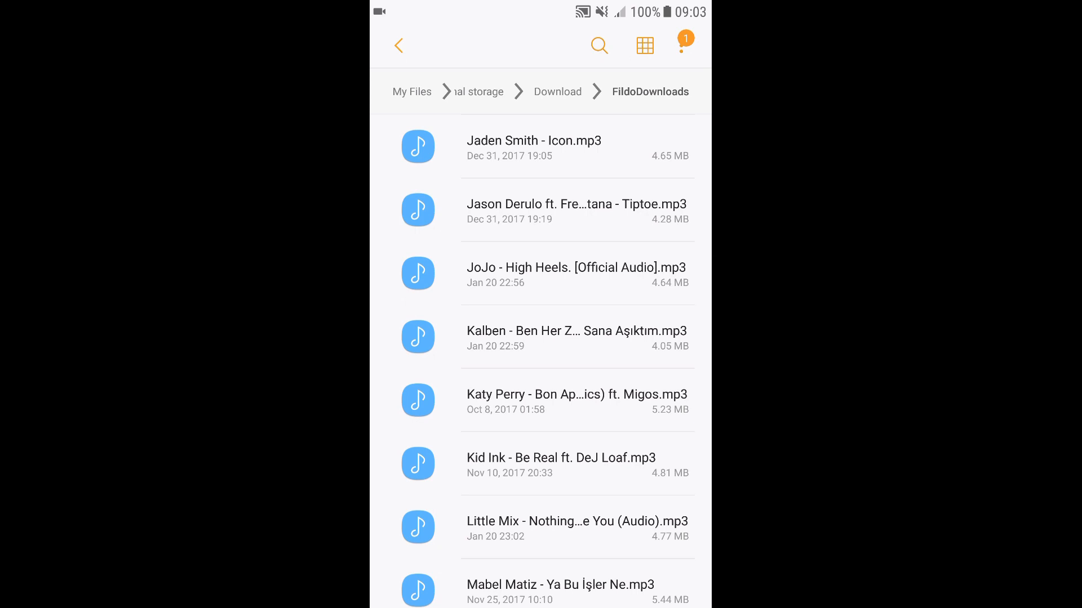
{"action": "left_click", "coordinate": [599, 45]}
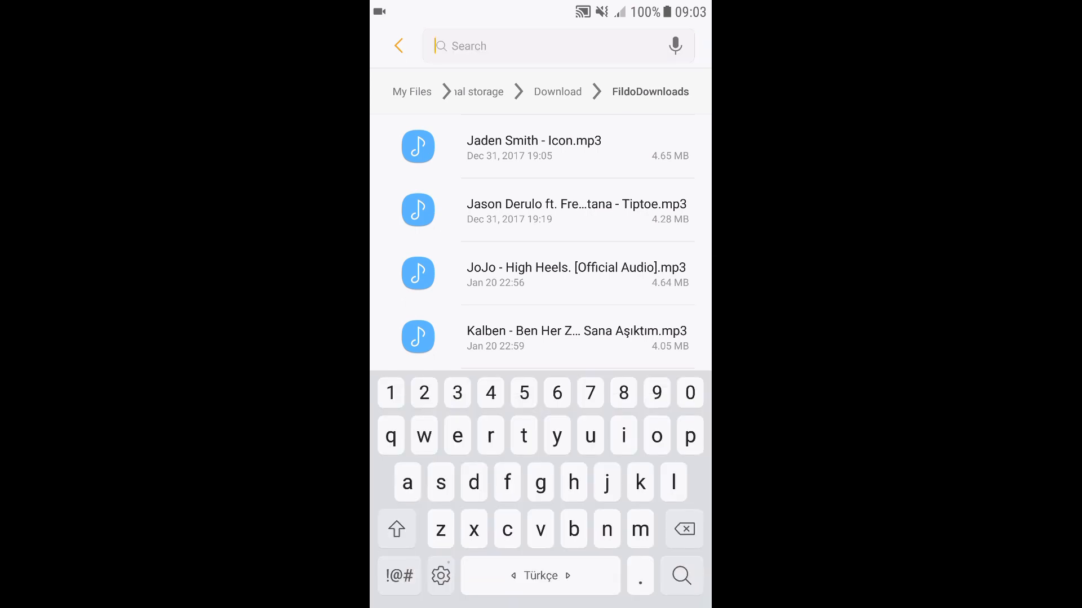
{"action": "type", "text": "jade"}
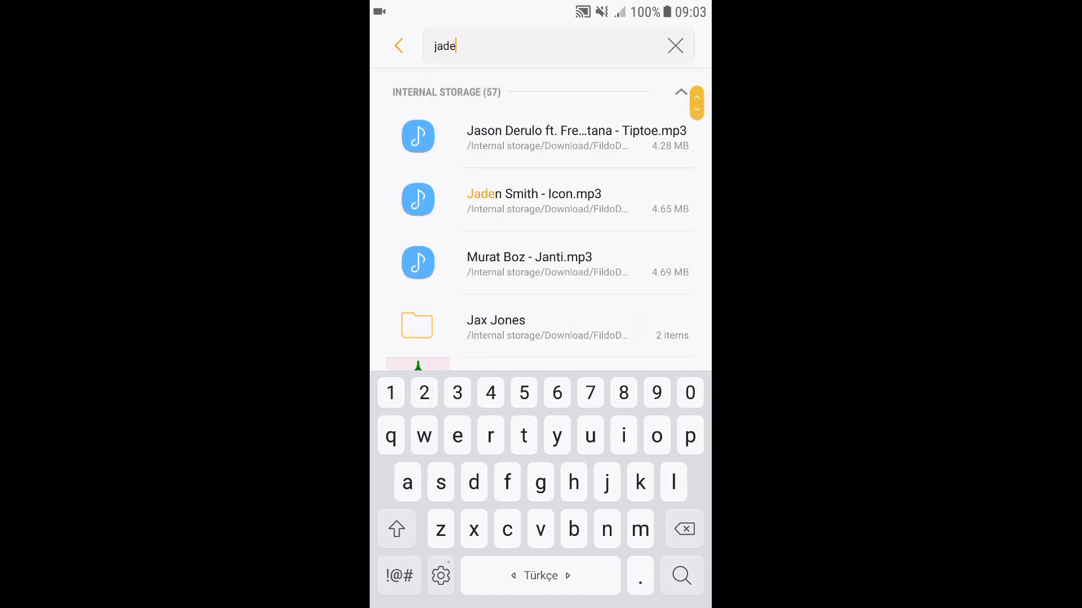
{"action": "type", "text": "n"}
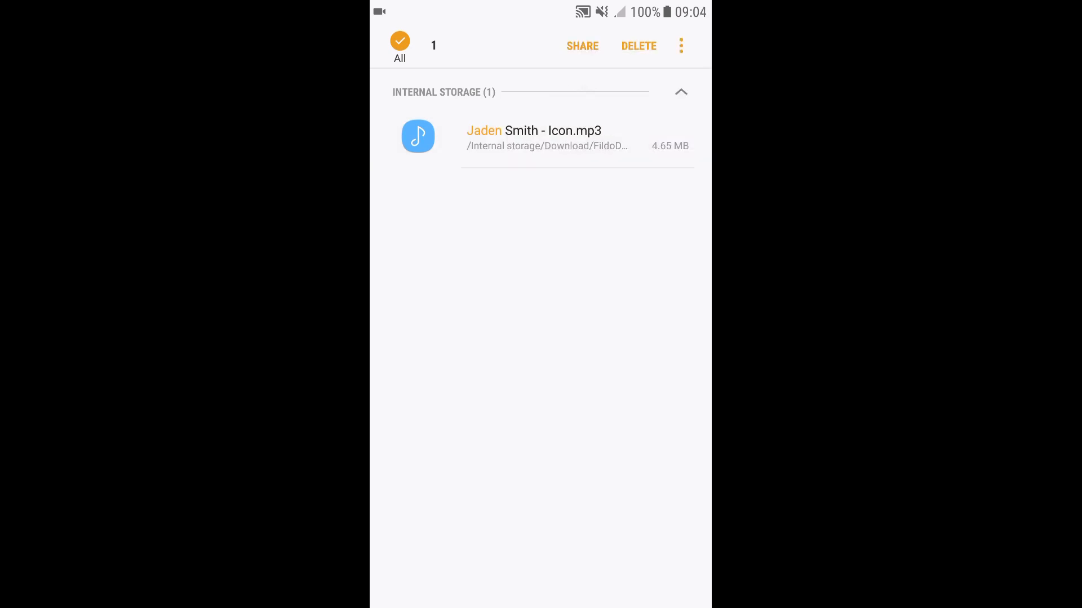
{"action": "left_click", "coordinate": [680, 45]}
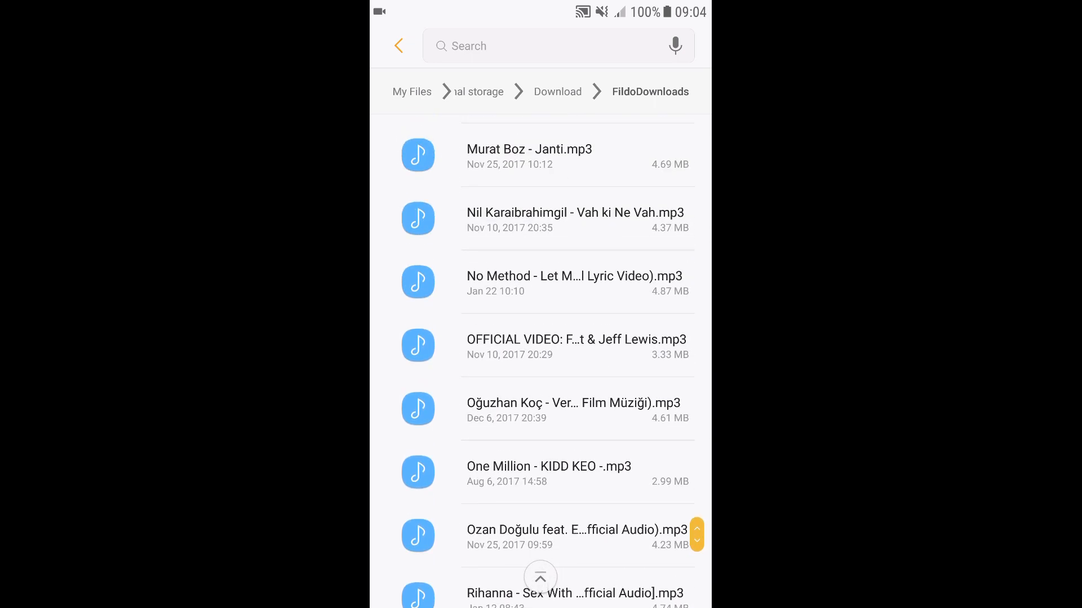
{"action": "scroll", "scroll_direction": "down", "scroll_amount": 3}
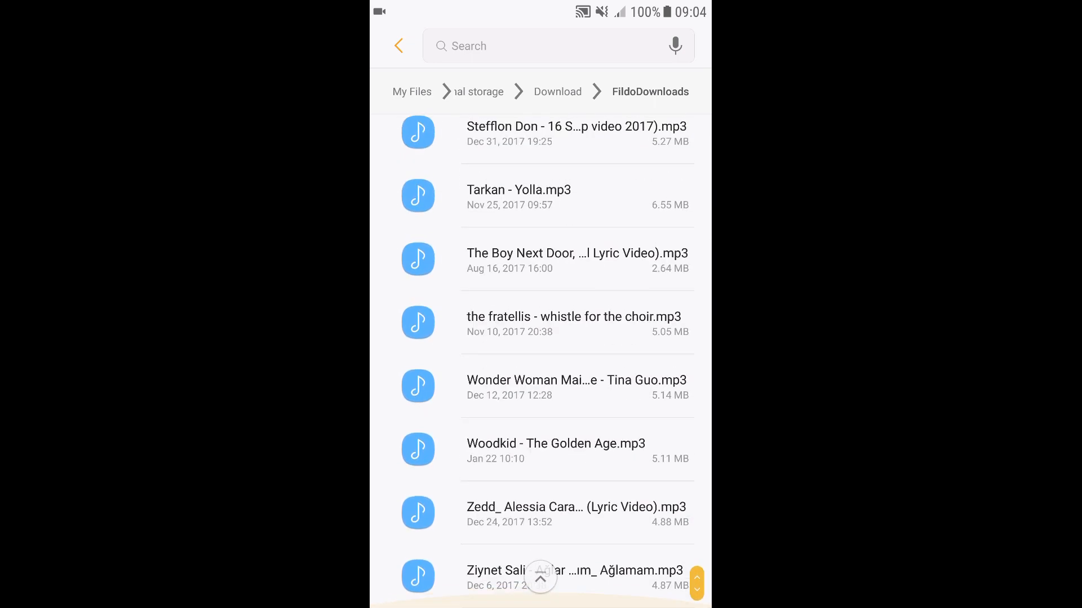
{"action": "scroll", "scroll_direction": "down", "scroll_amount": 3}
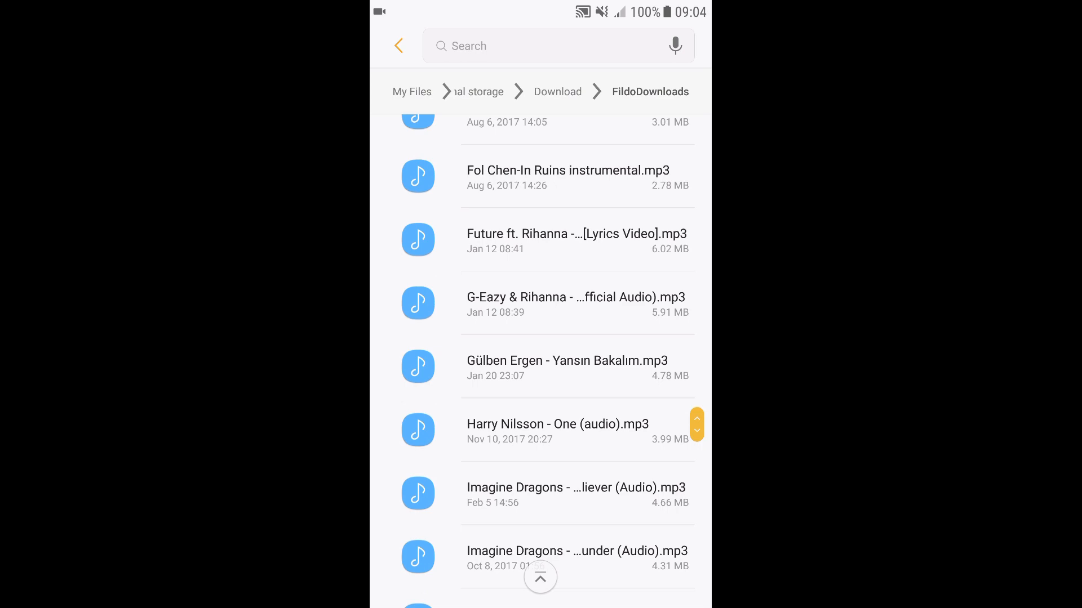
{"action": "scroll", "scroll_direction": "down", "scroll_amount": 3}
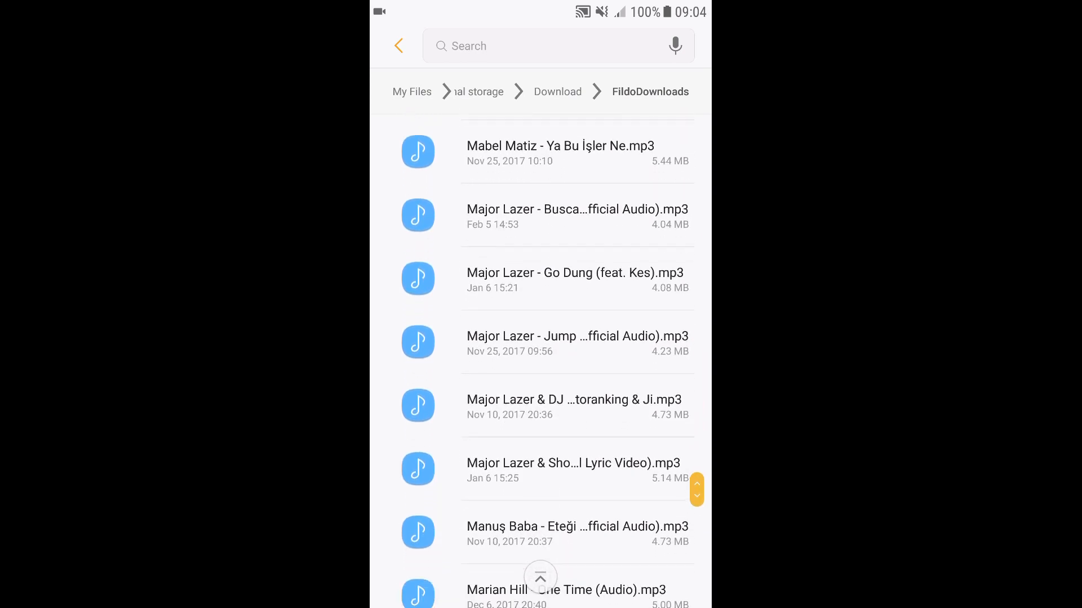
{"action": "scroll", "scroll_direction": "down", "scroll_amount": 3}
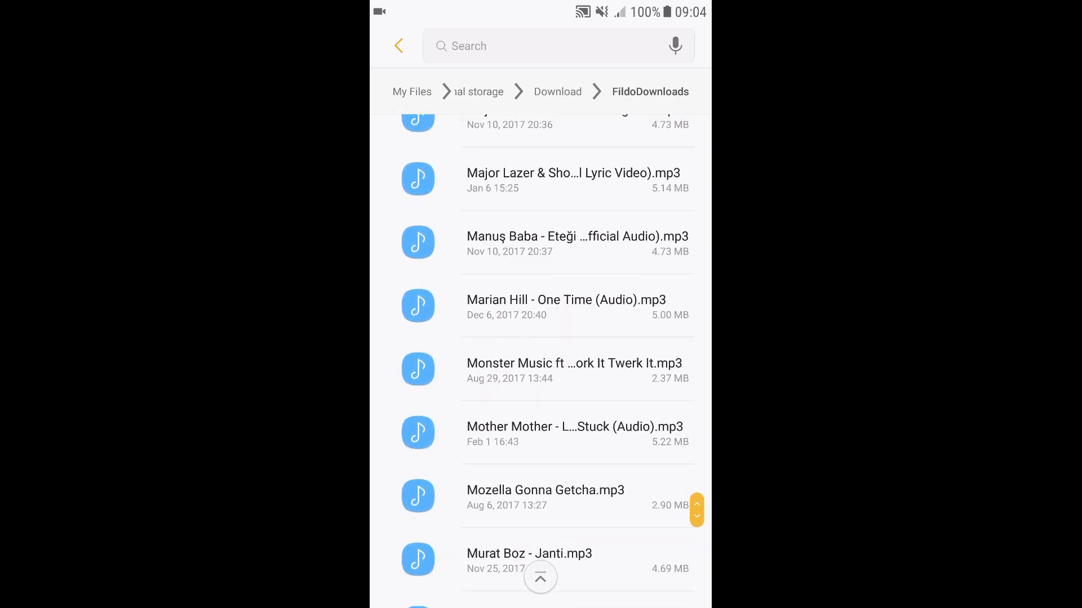
{"action": "scroll", "scroll_direction": "up", "scroll_amount": 3}
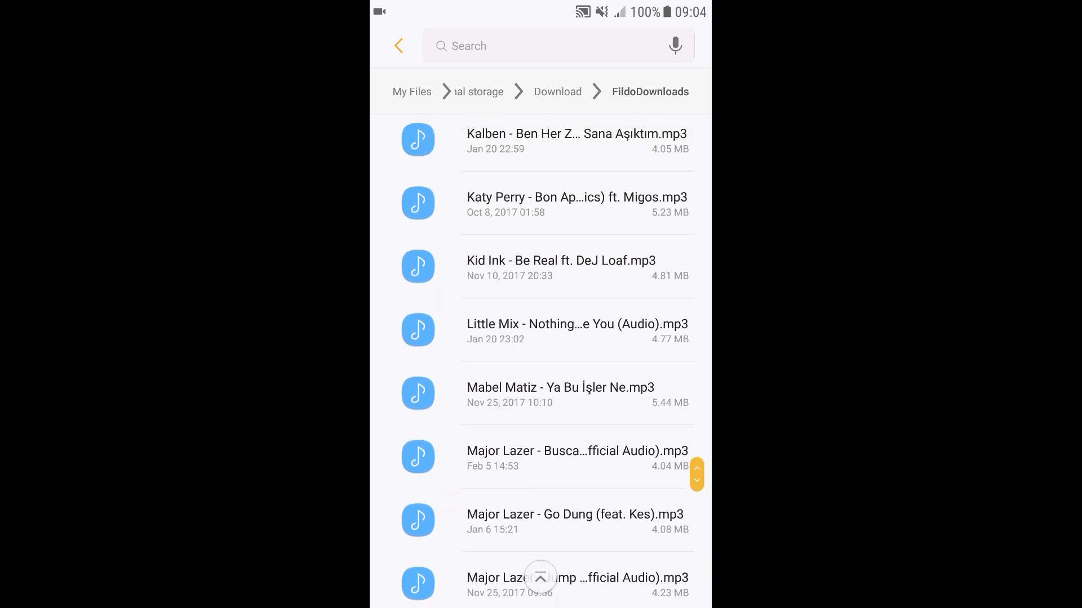